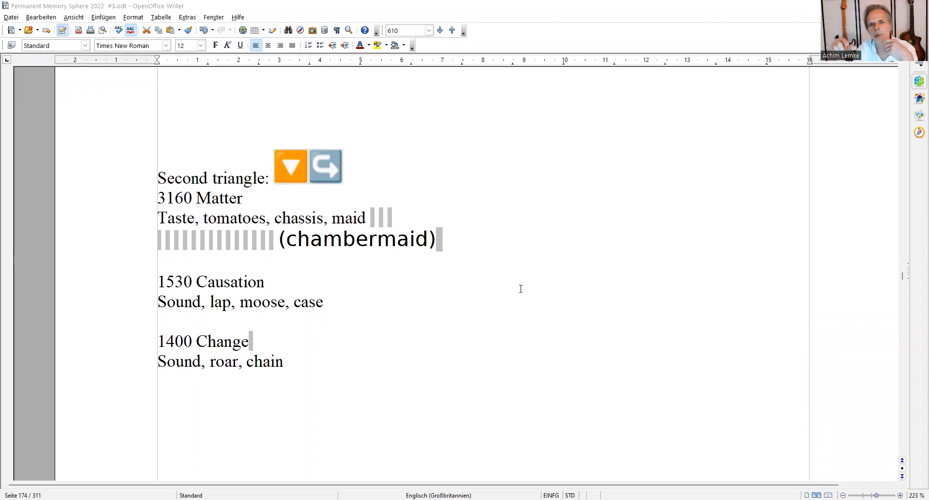
mouse_move(218, 268)
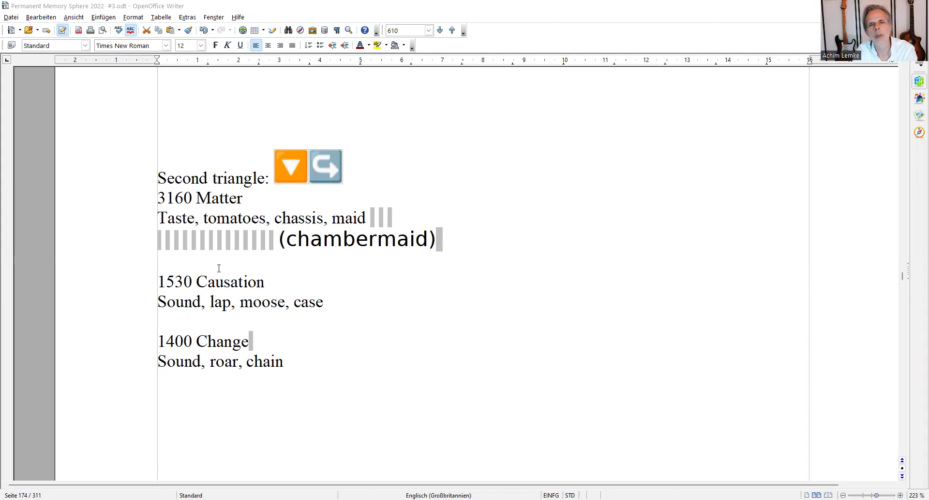
Highlight the digits of 1530 and 3160 while reviewing the number mnemonics
left_click(159, 198)
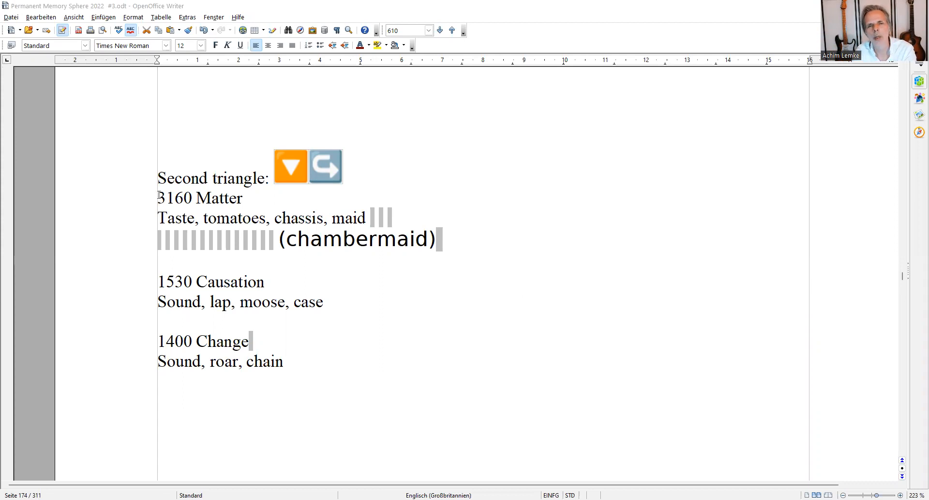
double_click(175, 198)
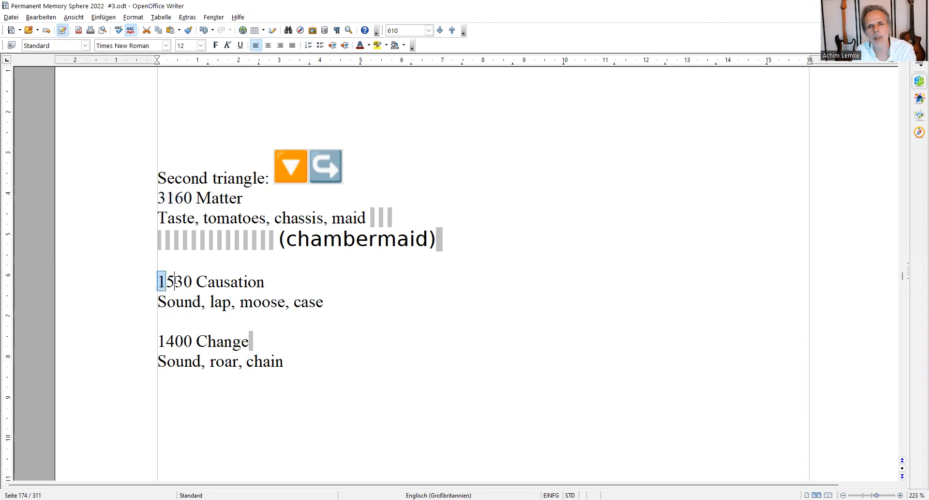
double_click(176, 281)
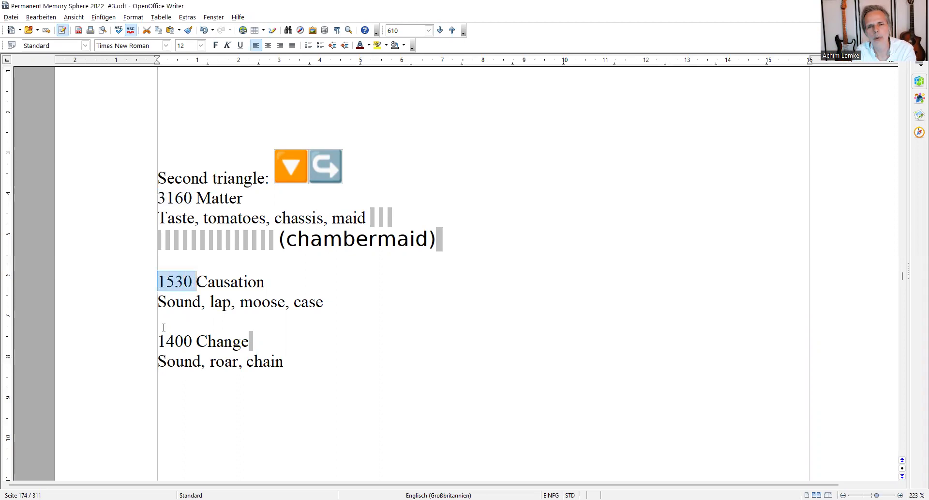
double_click(175, 340)
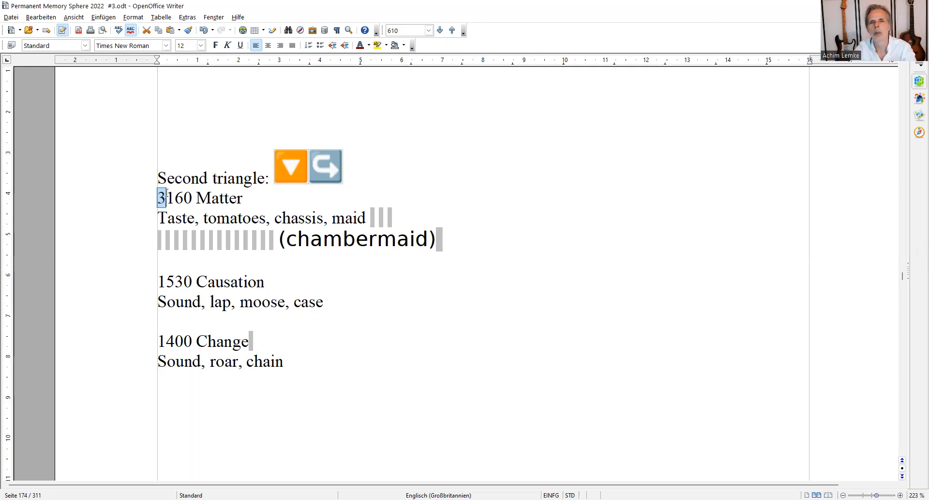
mouse_move(96, 206)
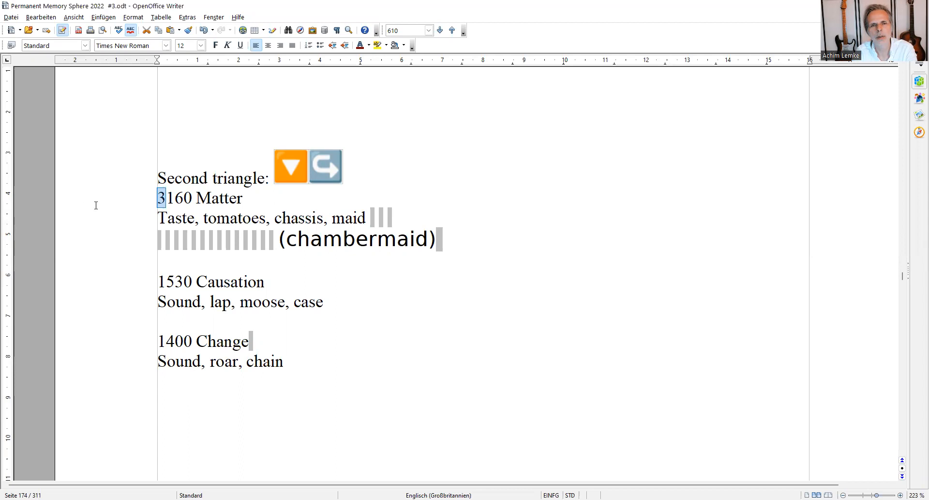
Select words in the 3160 Matter notes: Taste, the digit 1, chassis and Matter
double_click(177, 218)
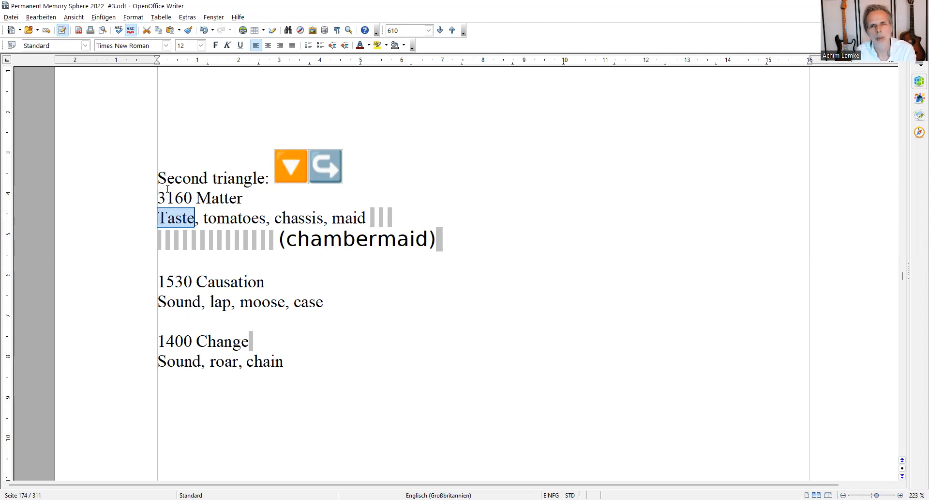
left_click(169, 198)
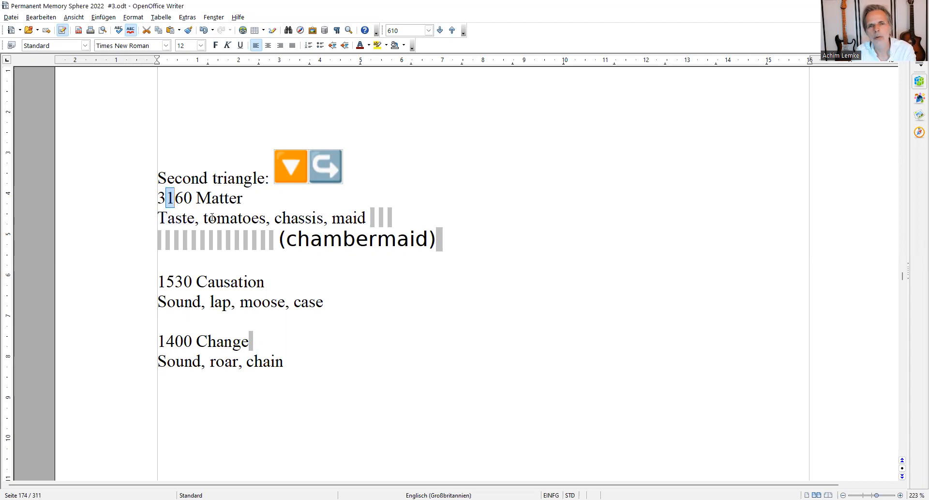
double_click(233, 217)
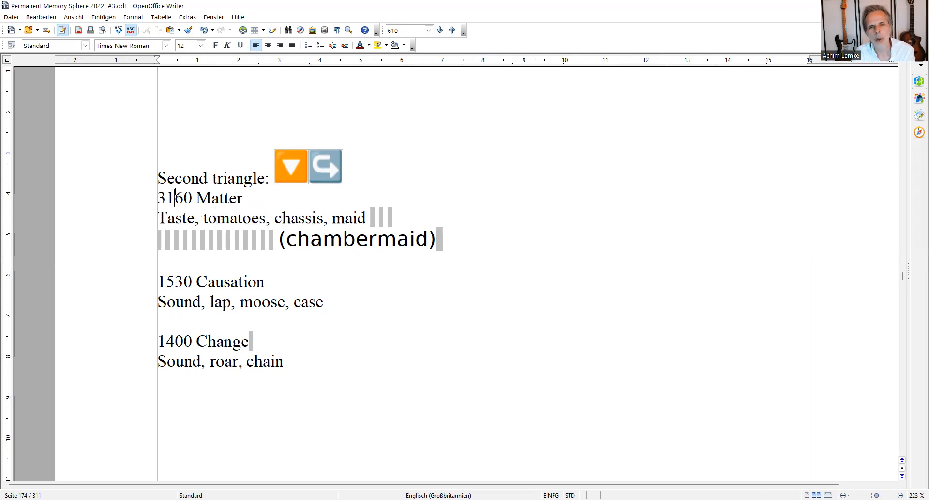
double_click(185, 198)
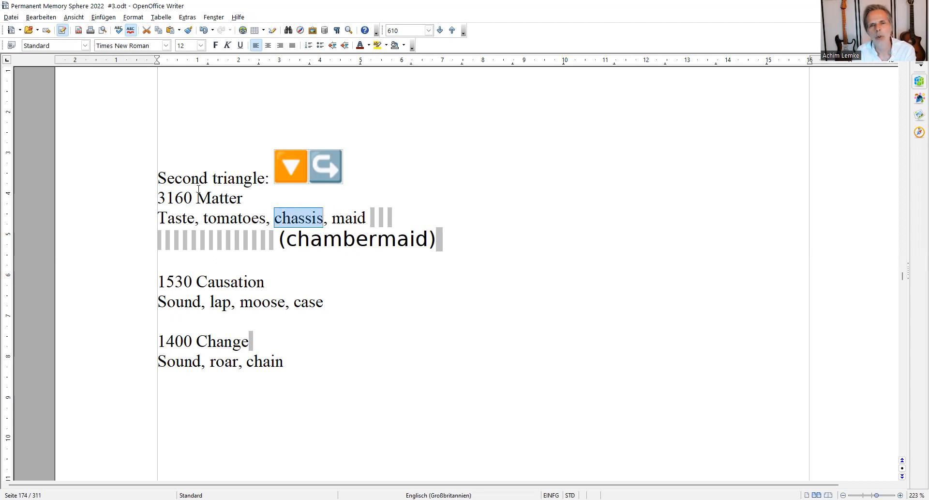
double_click(211, 198)
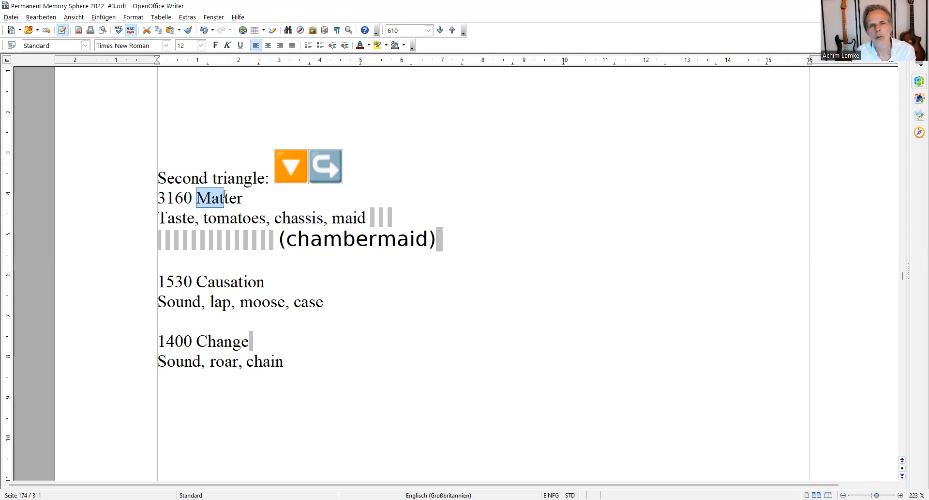
left_click(366, 218)
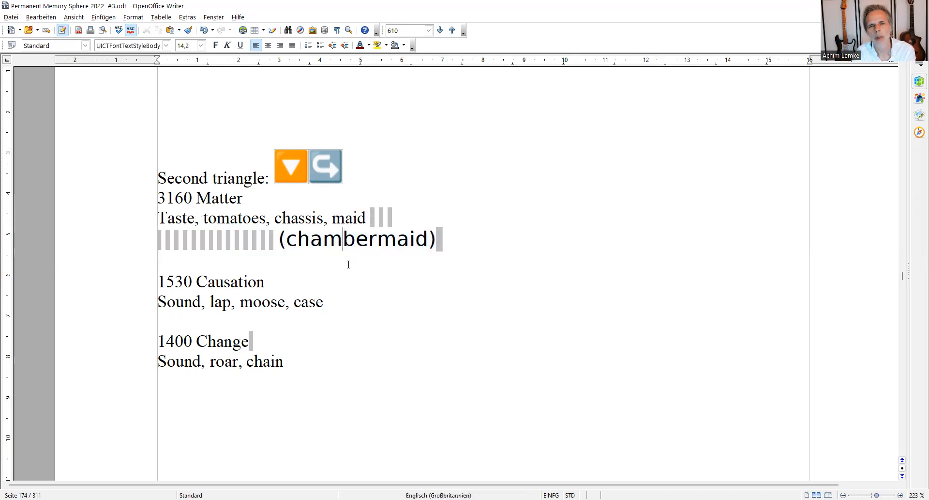
mouse_move(351, 274)
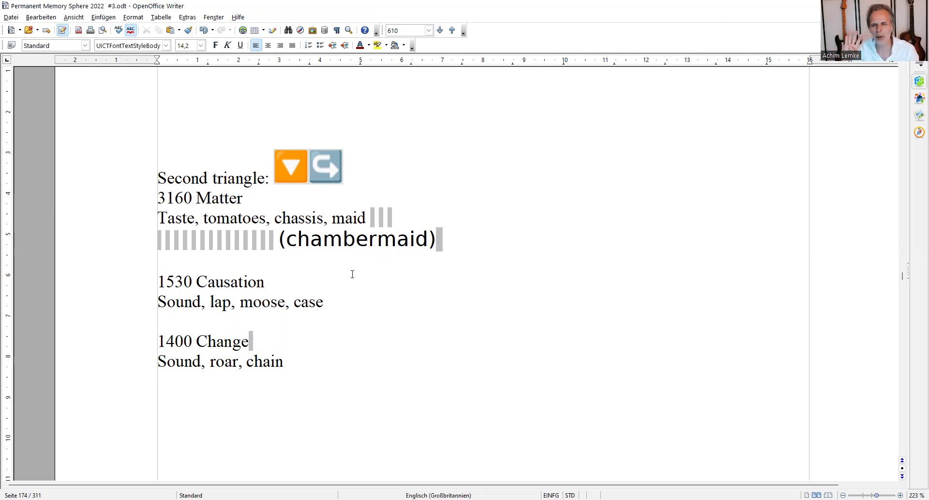
left_click(341, 239)
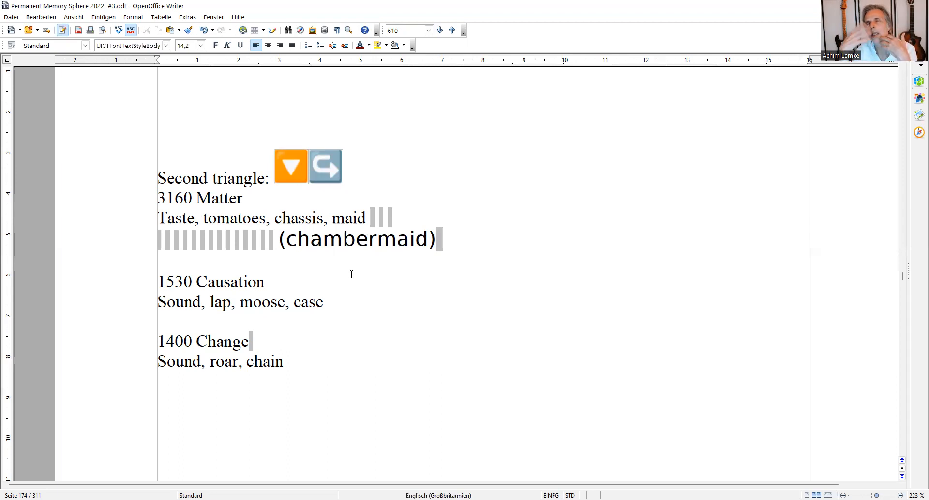
left_click(344, 240)
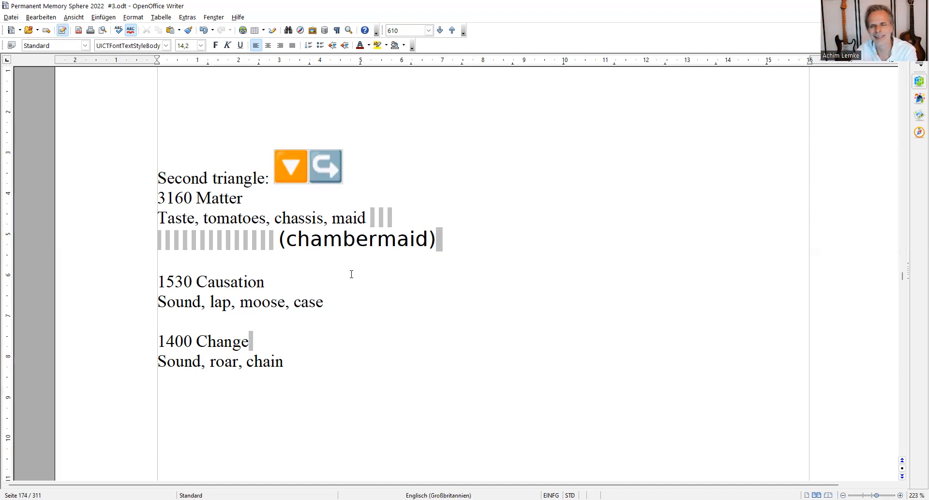
left_click(343, 238)
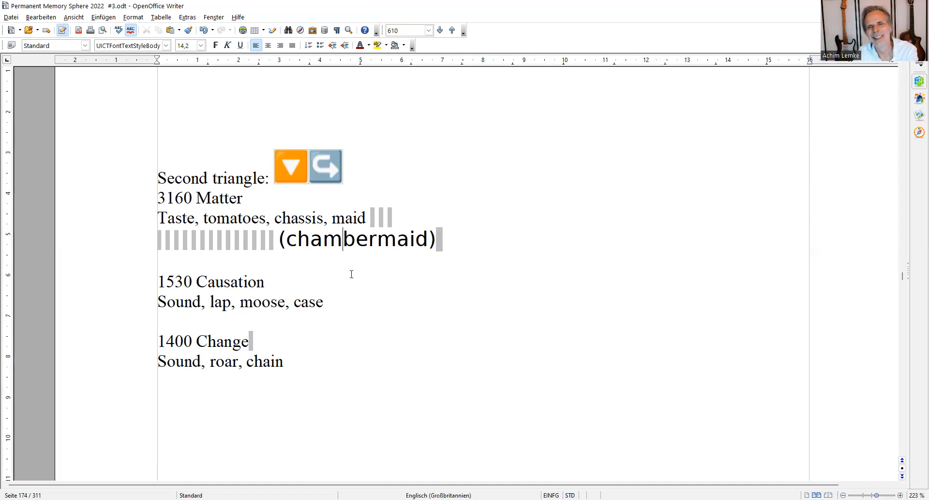
mouse_move(171, 275)
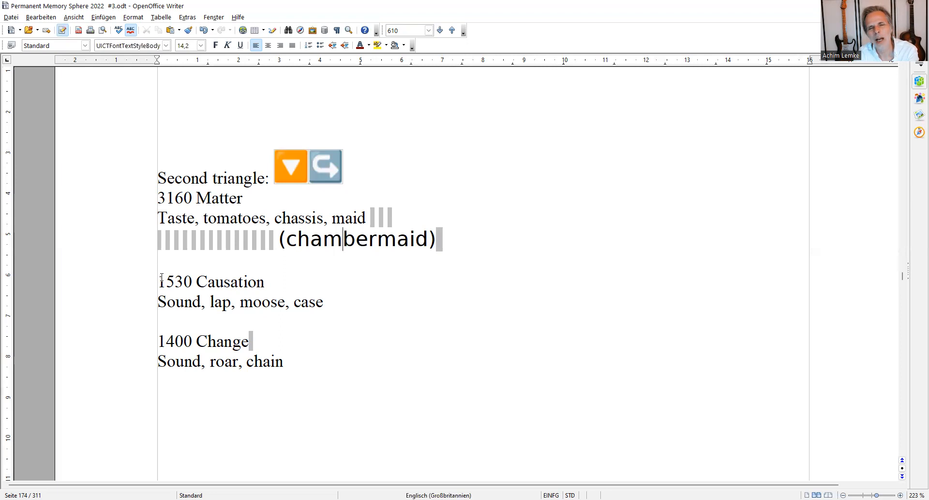
Highlight the digits of 1530 and the mnemonic words Sound, moose and case
left_click(164, 281)
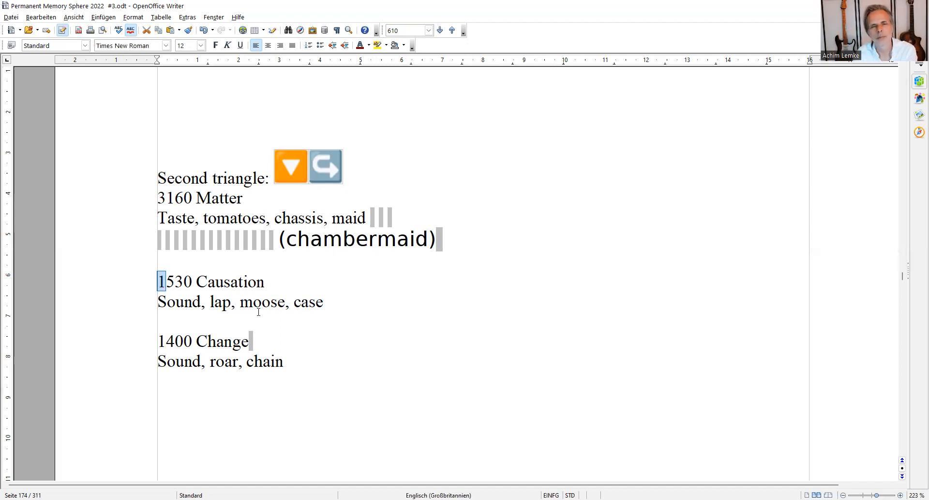
double_click(179, 301)
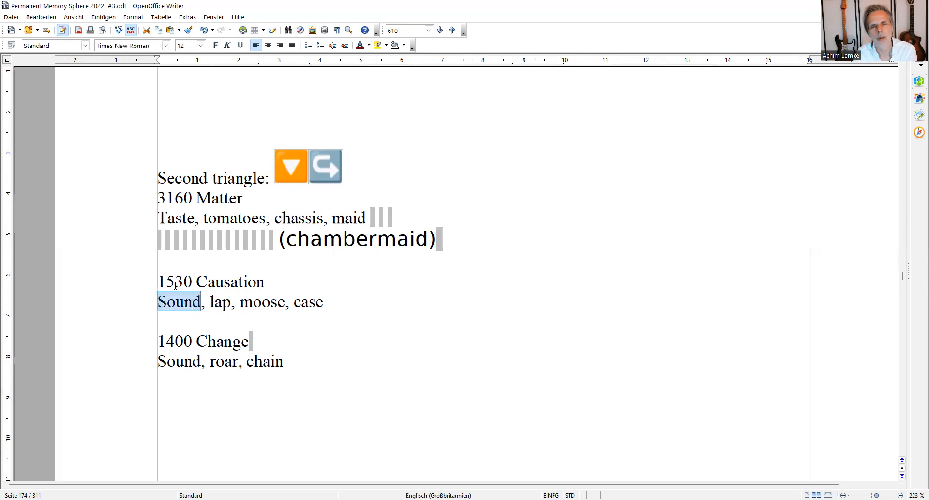
left_click(169, 281)
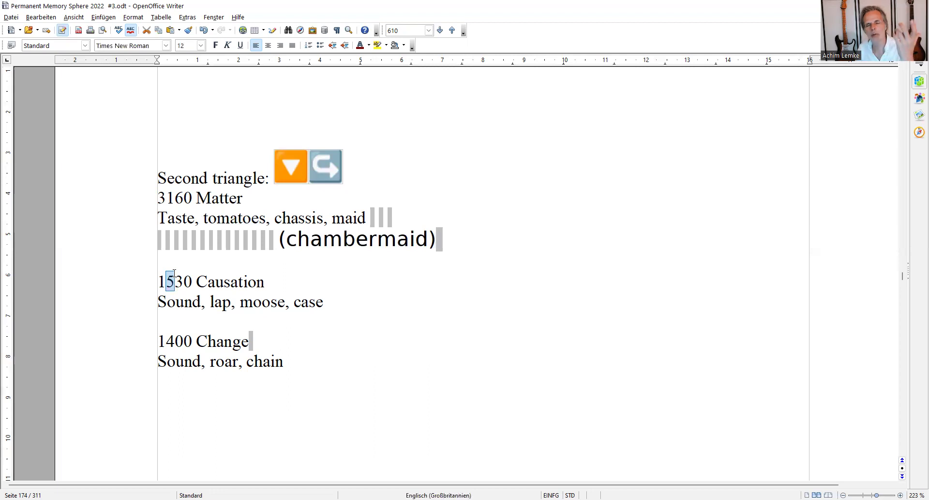
left_click(174, 282)
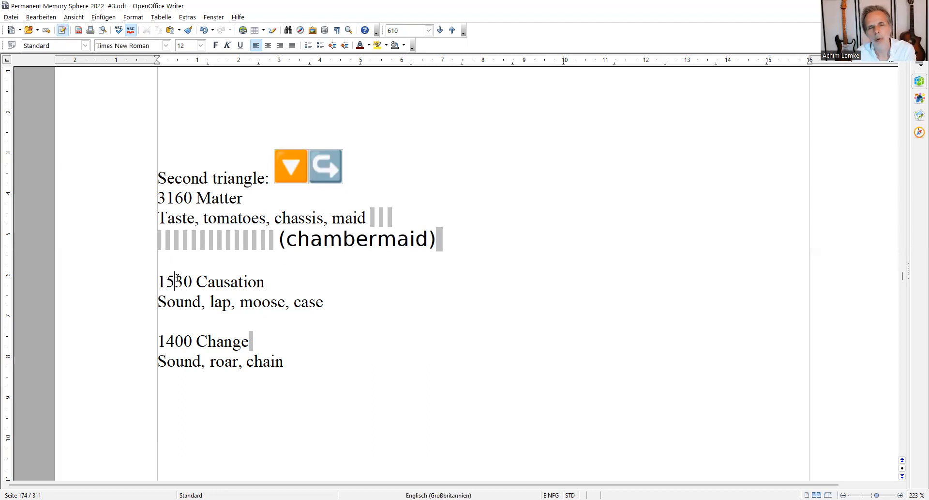
double_click(184, 281)
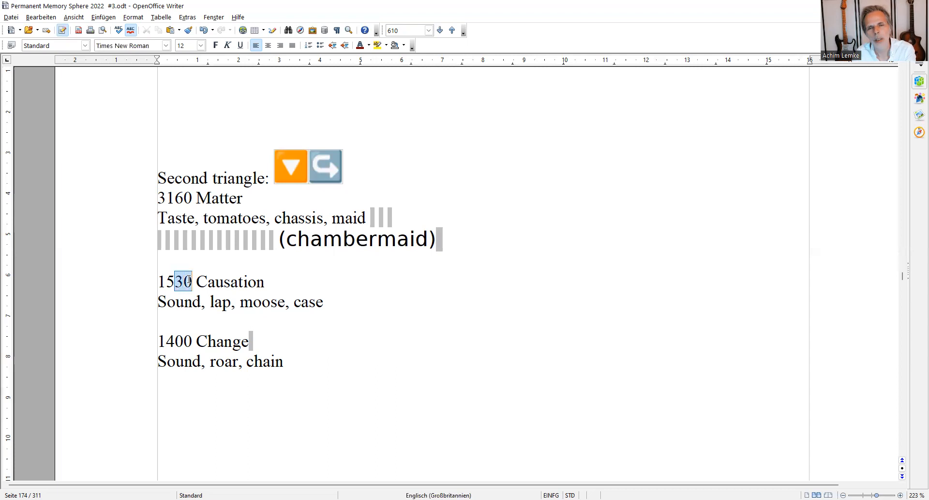
left_click(259, 302)
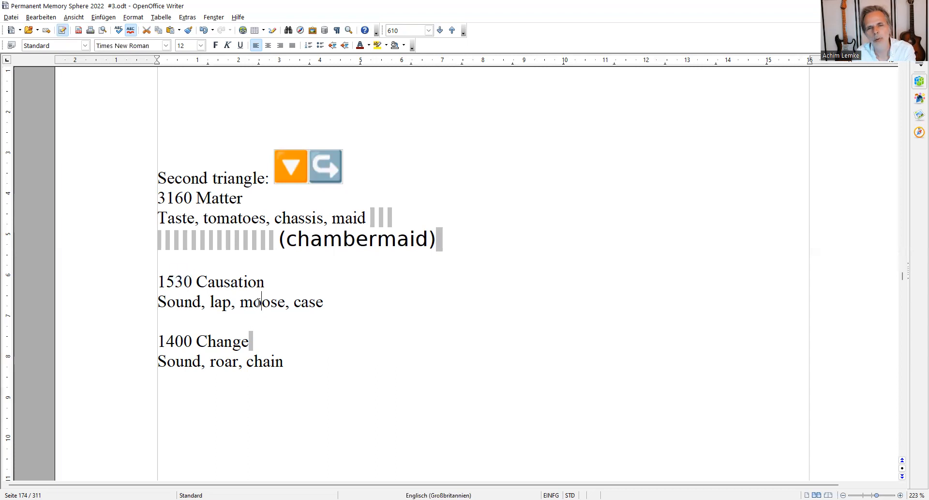
double_click(261, 301)
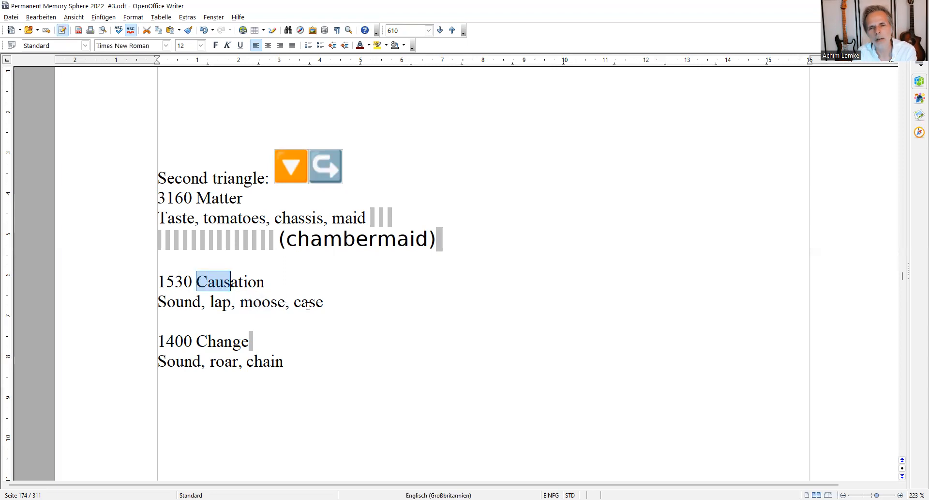
double_click(308, 302)
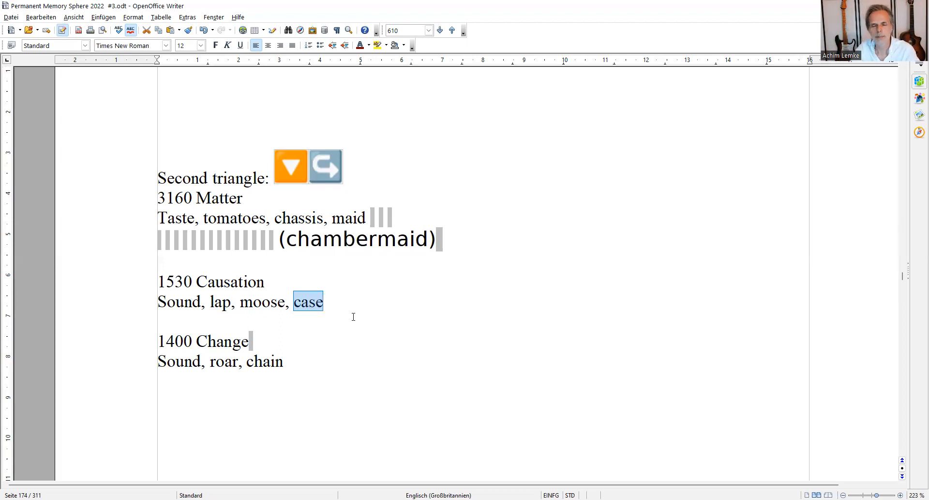
mouse_move(349, 347)
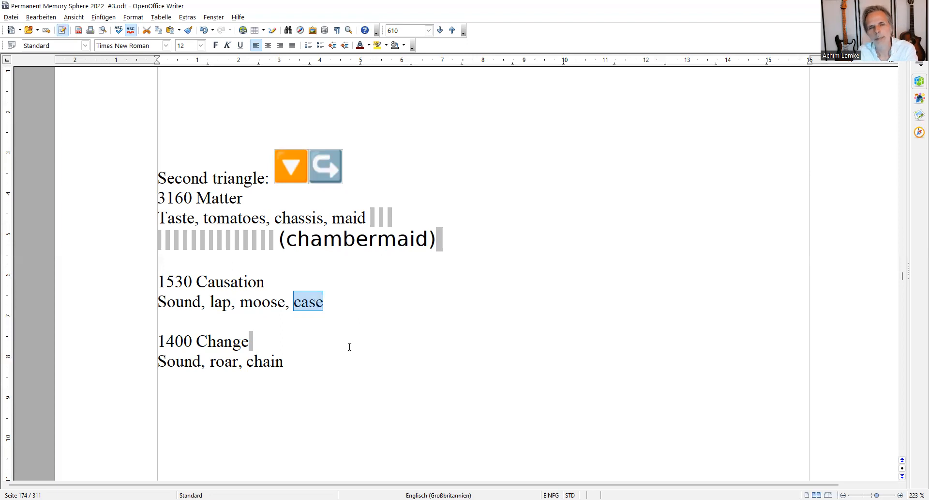
Highlight the digit 4 in 1400, the word Change and the word chain
left_click(182, 343)
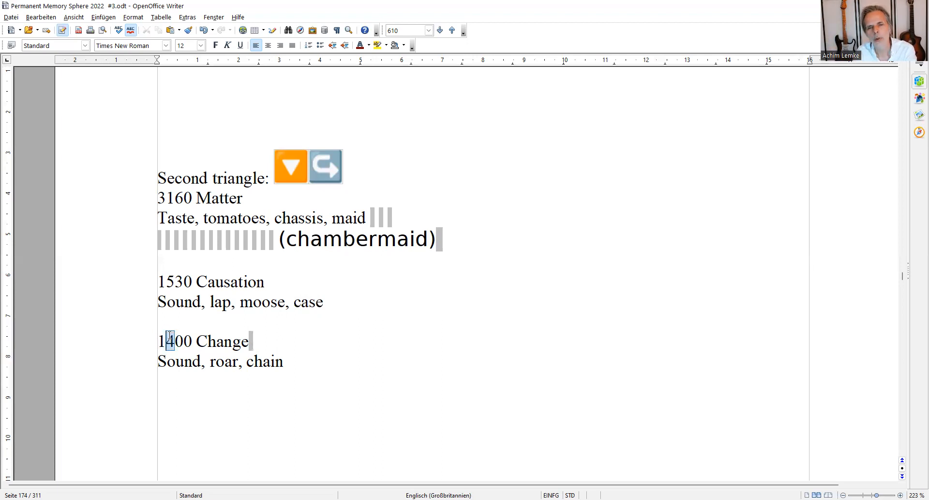
mouse_move(329, 341)
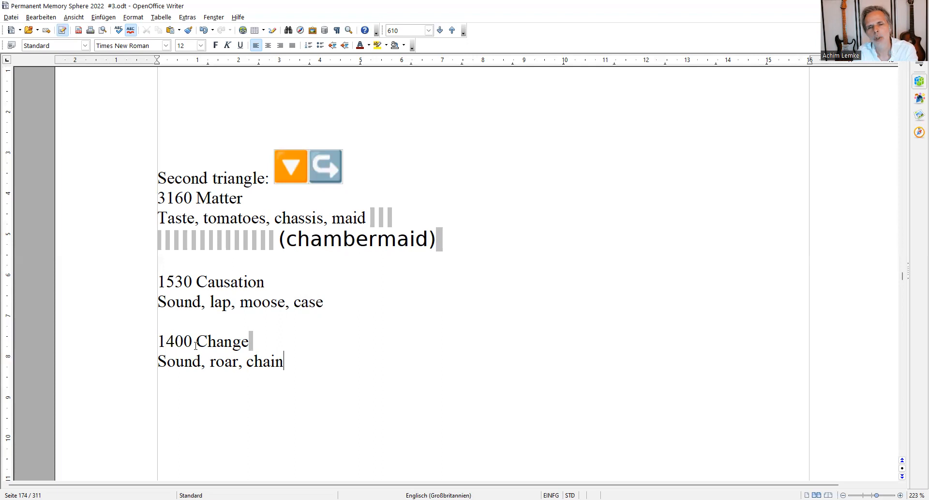
double_click(201, 341)
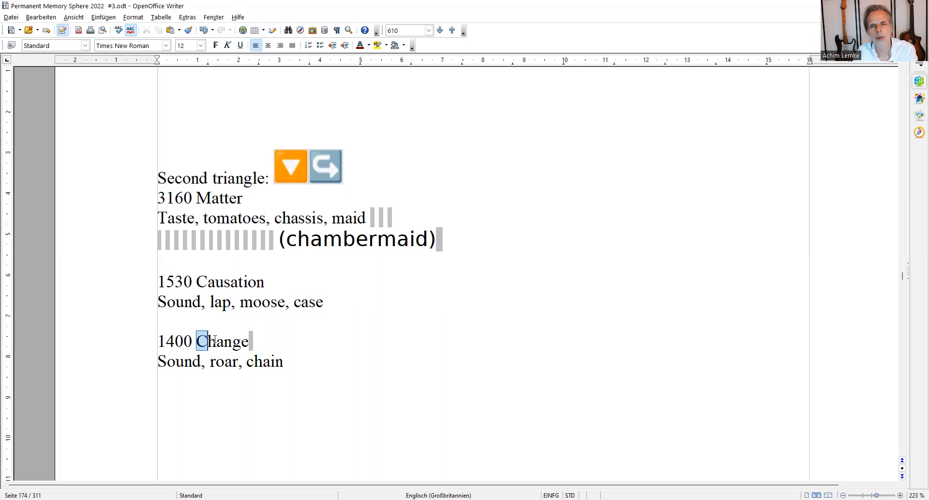
double_click(222, 341)
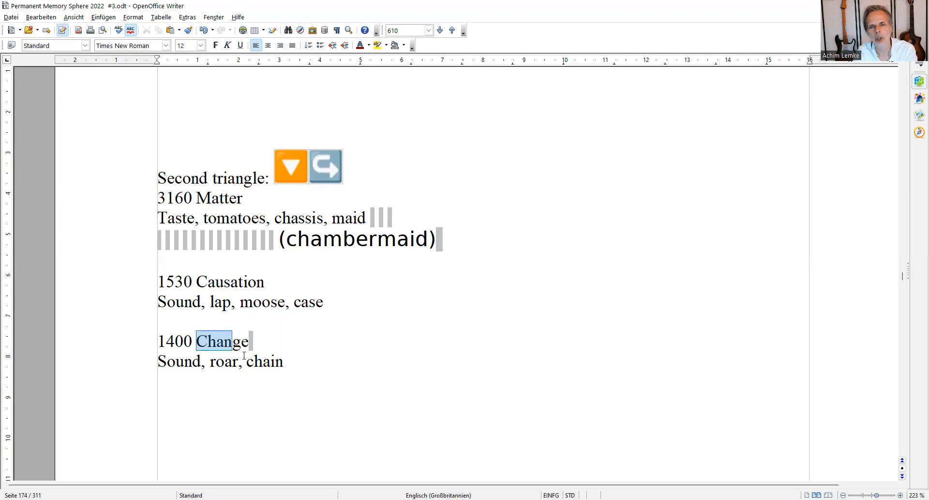
left_click(247, 362)
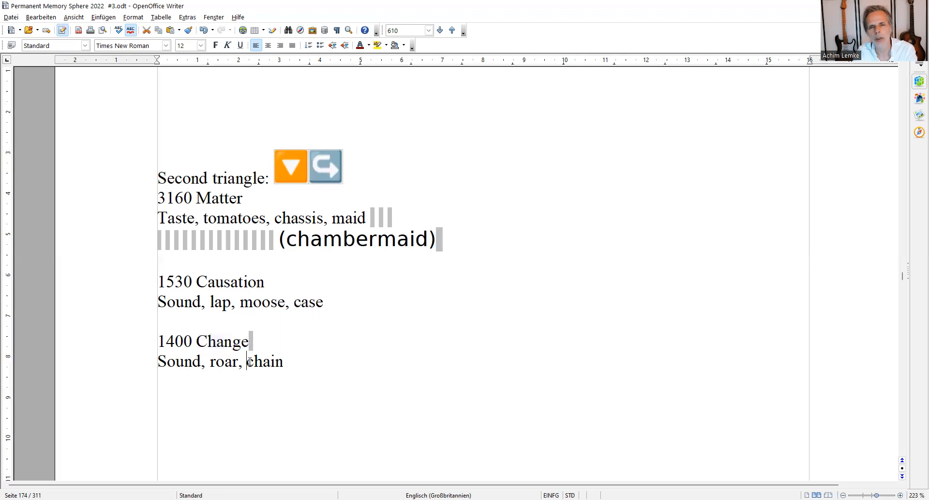
double_click(265, 361)
type("0")
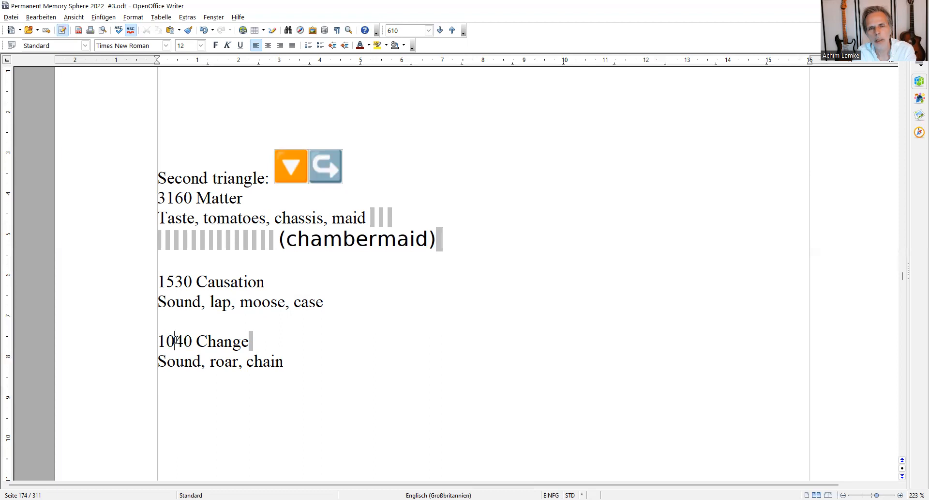
Save the memory-technique notes using Datei > Speichern
double_click(180, 341)
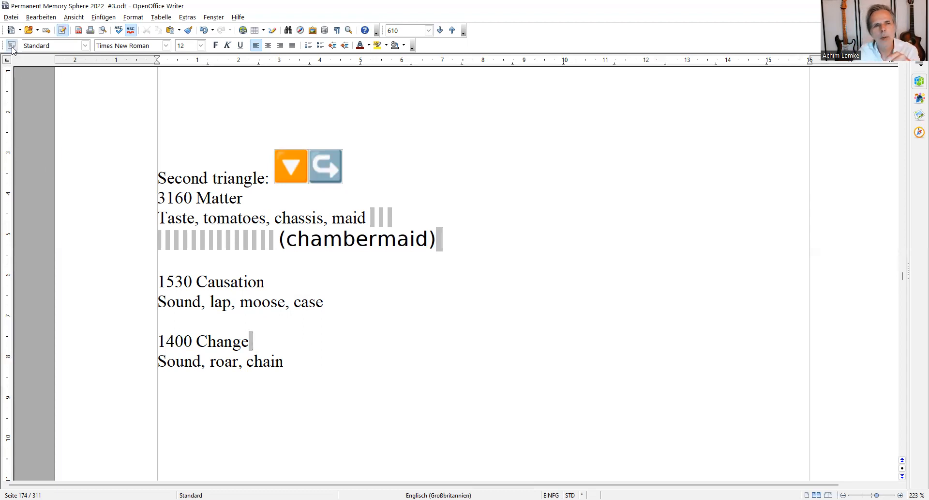
mouse_move(11, 30)
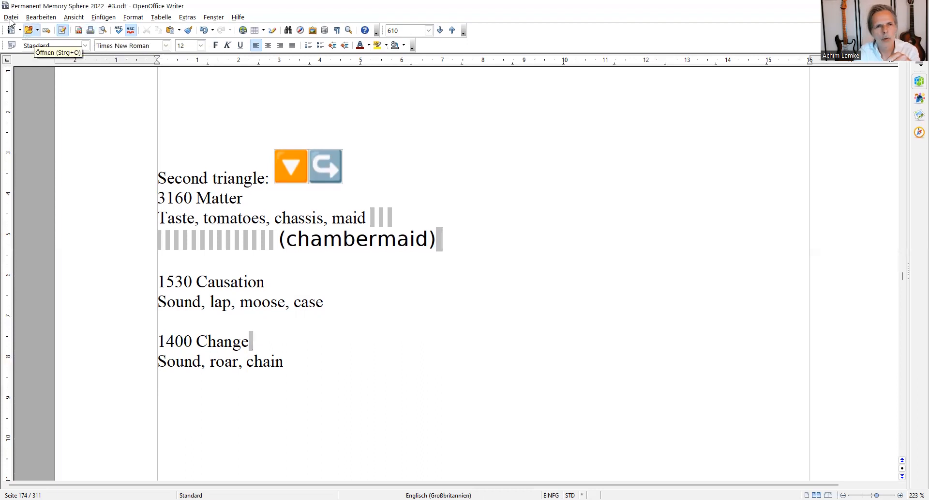
left_click(11, 16)
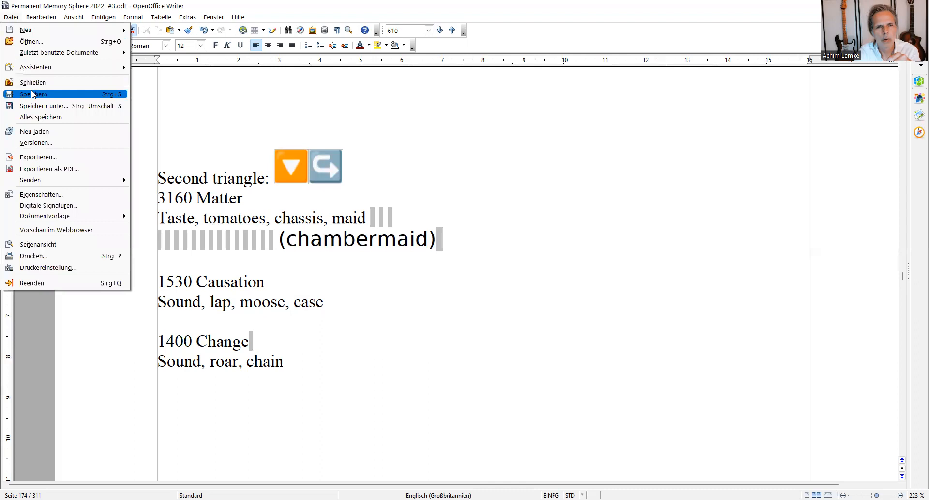
left_click(37, 95)
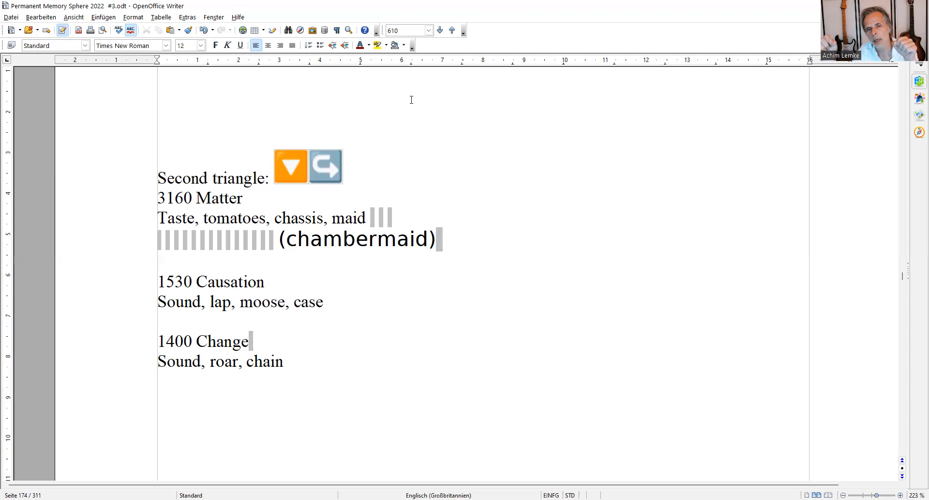
mouse_move(291, 122)
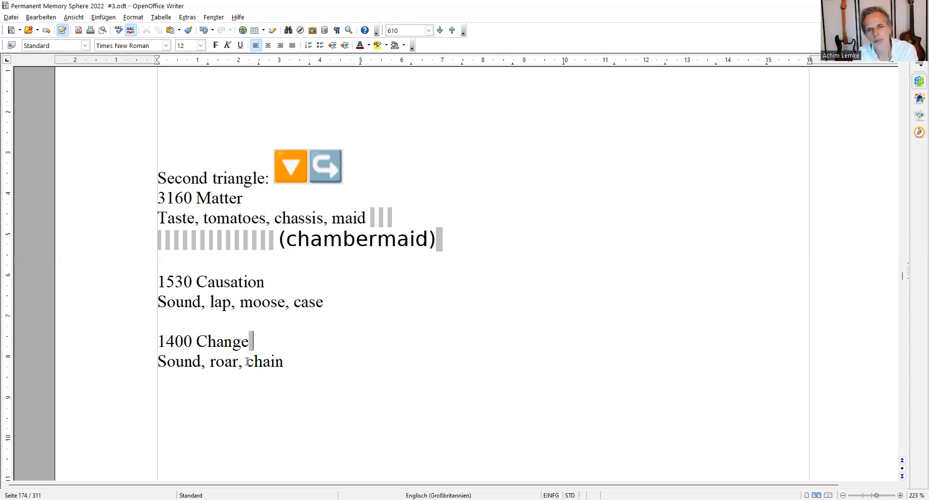
double_click(264, 361)
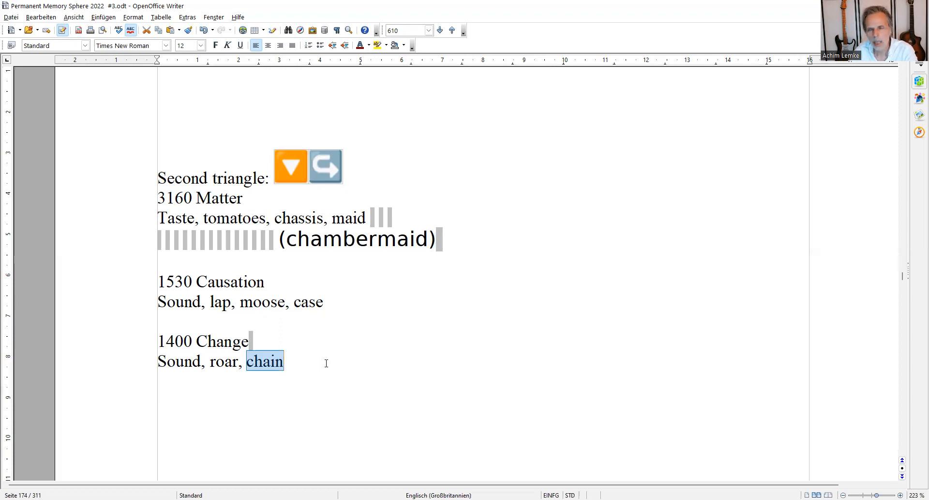
mouse_move(590, 48)
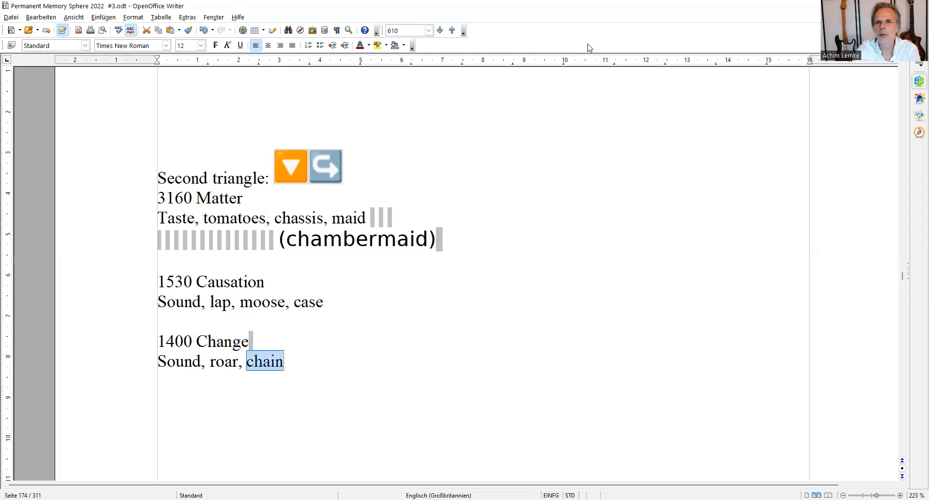